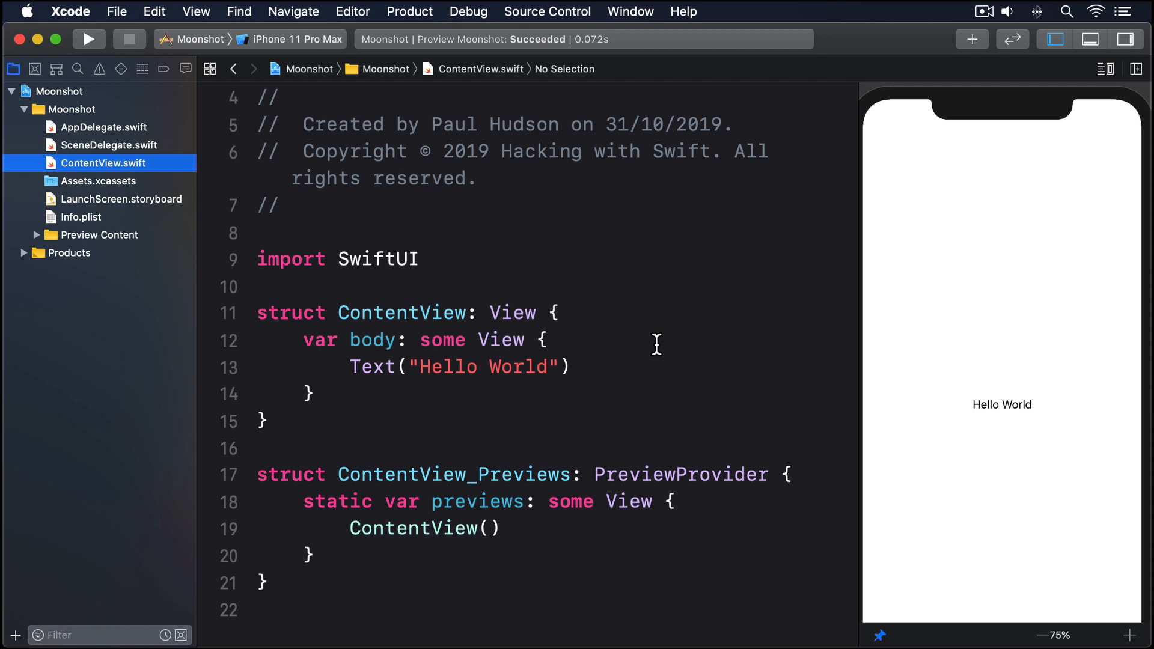
{"action": "mouse_move", "coordinate": [167, 191]}
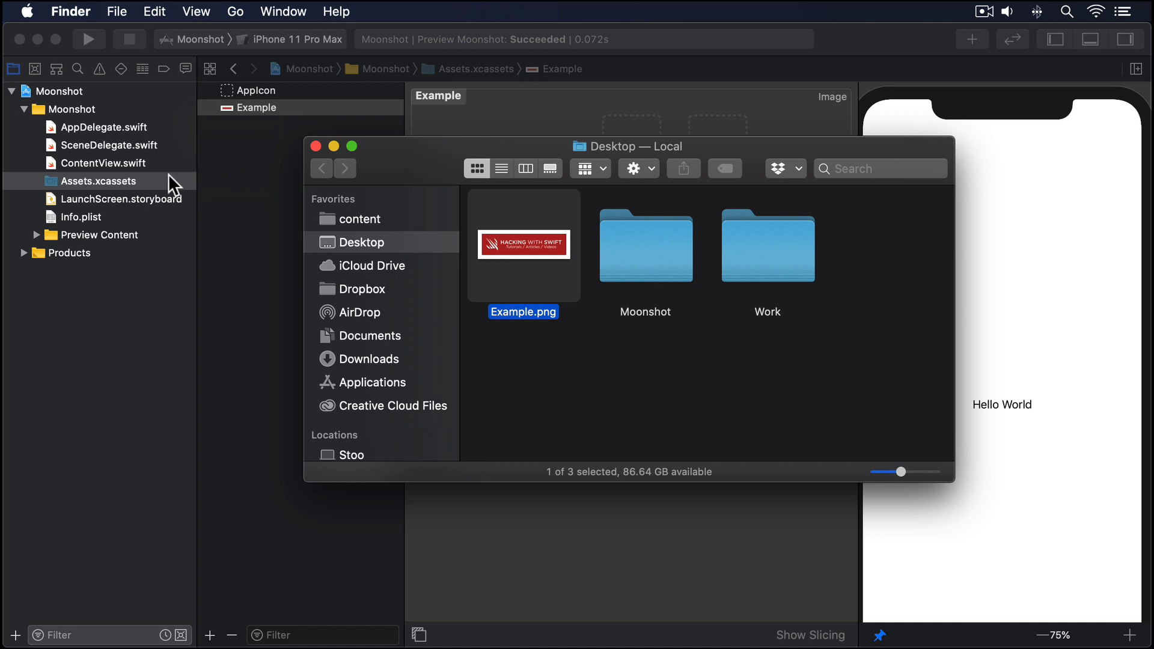
Step: Return to ContentView.swift and place the caret on the Hello World line
{"action": "left_click", "coordinate": [89, 181]}
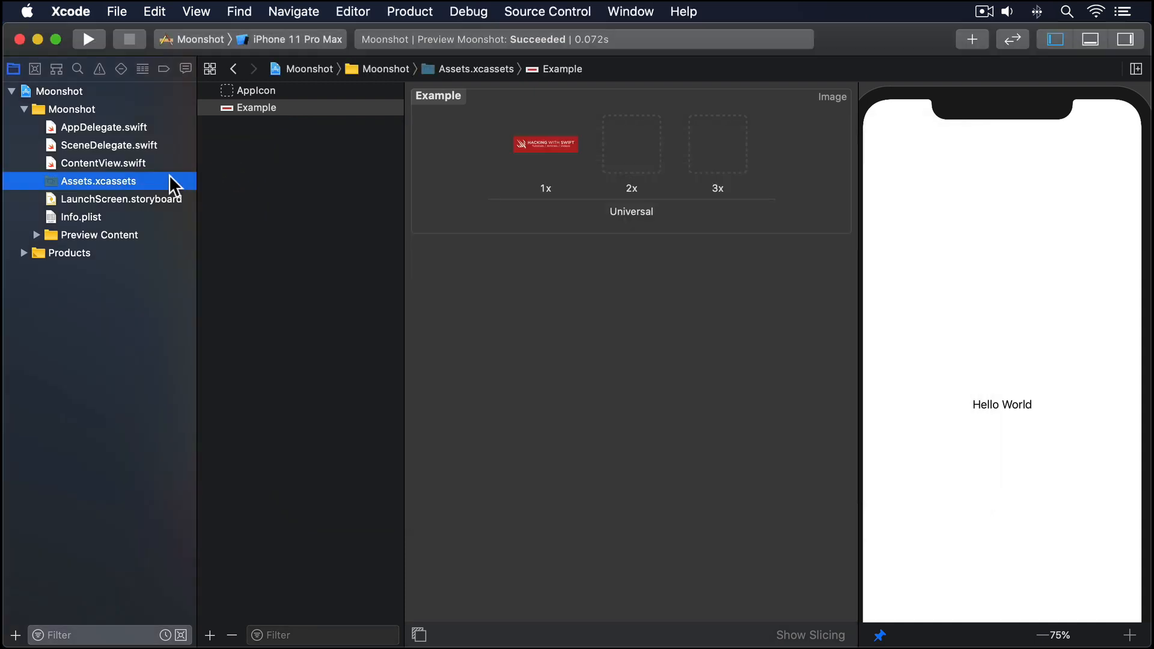
{"action": "left_click", "coordinate": [104, 164]}
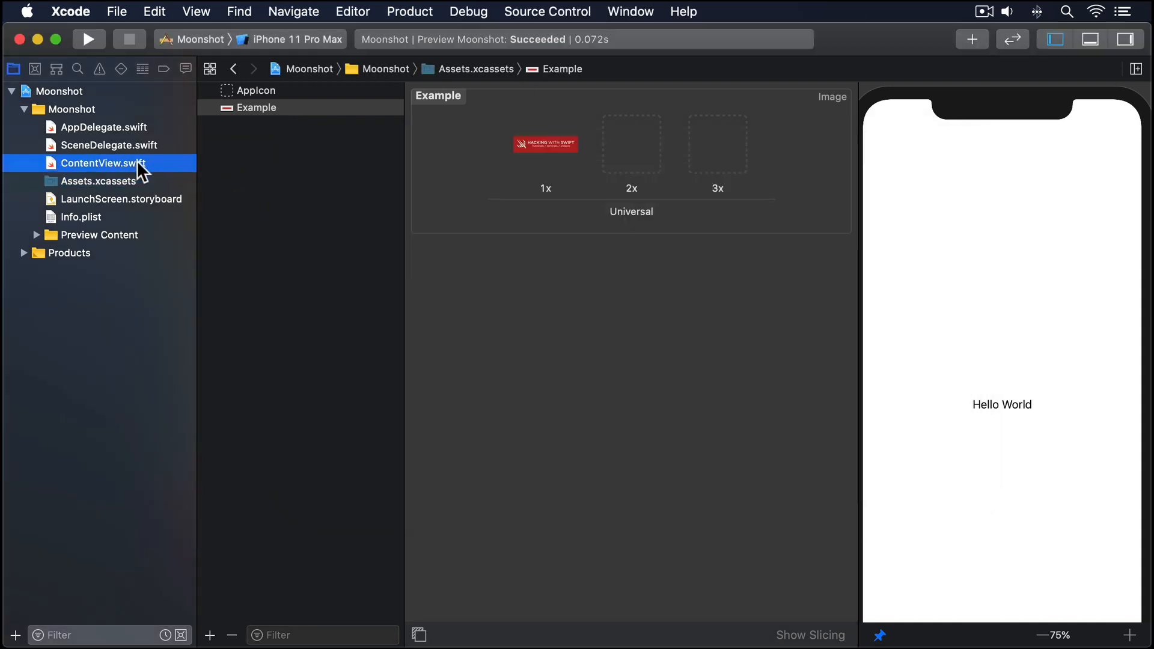
{"action": "left_click", "coordinate": [102, 163]}
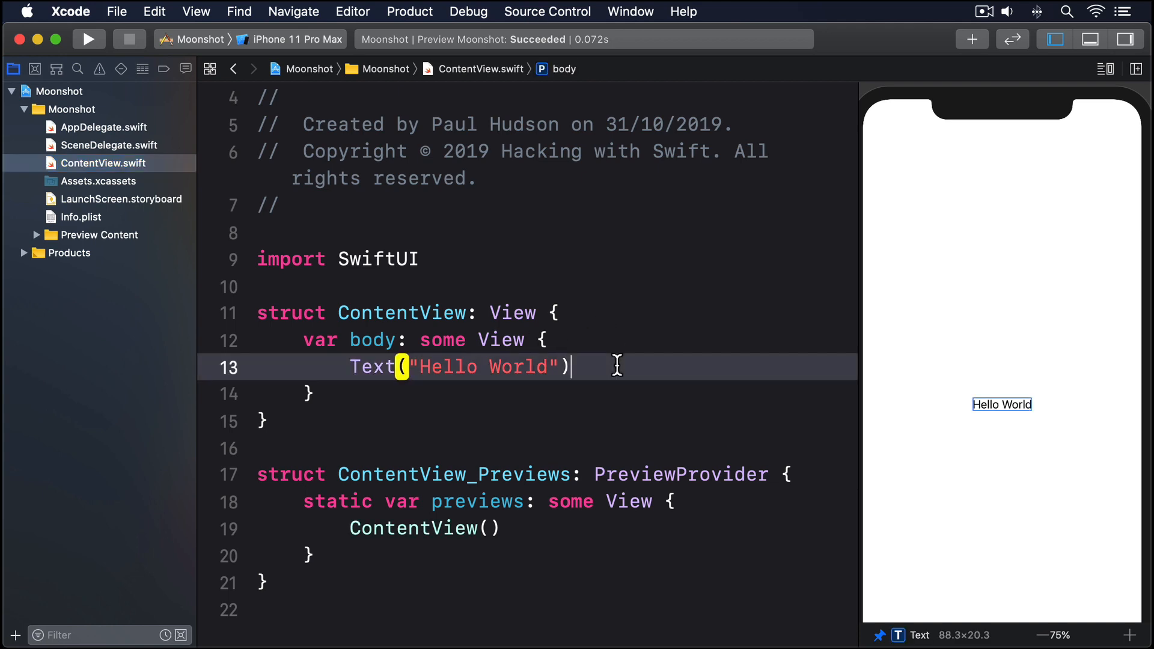
Step: Replace the Hello World text with VStack { Image("Example") } and begin a .frame modifier
{"action": "triple_click", "coordinate": [457, 367]}
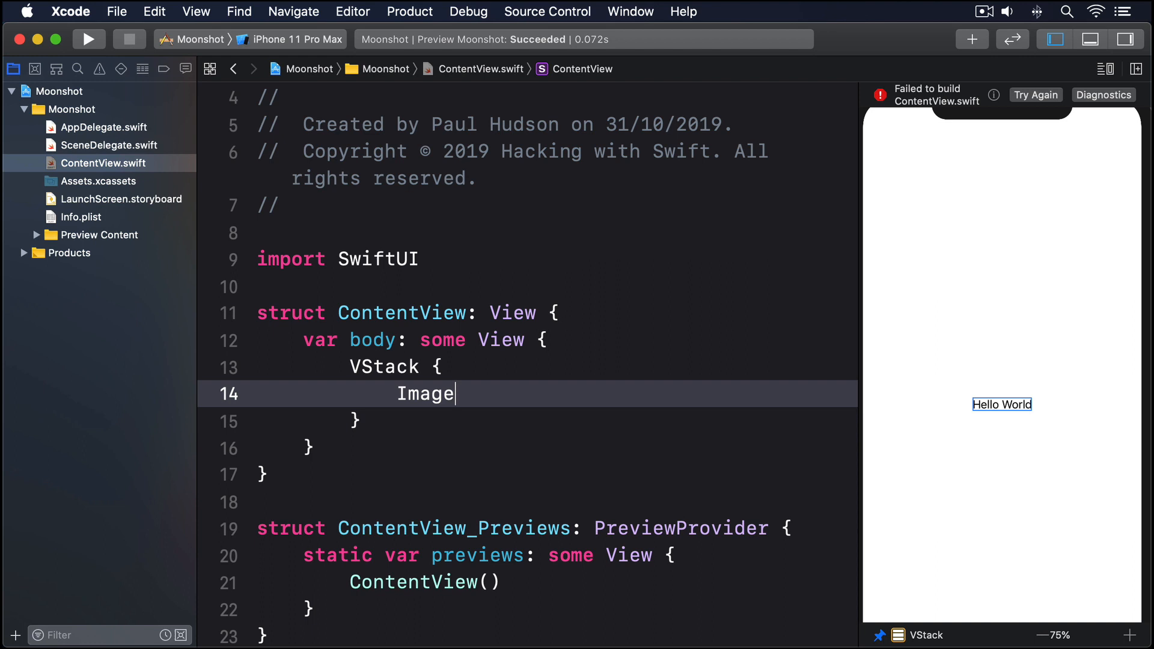
{"action": "type", "text": "(\"Example\")"}
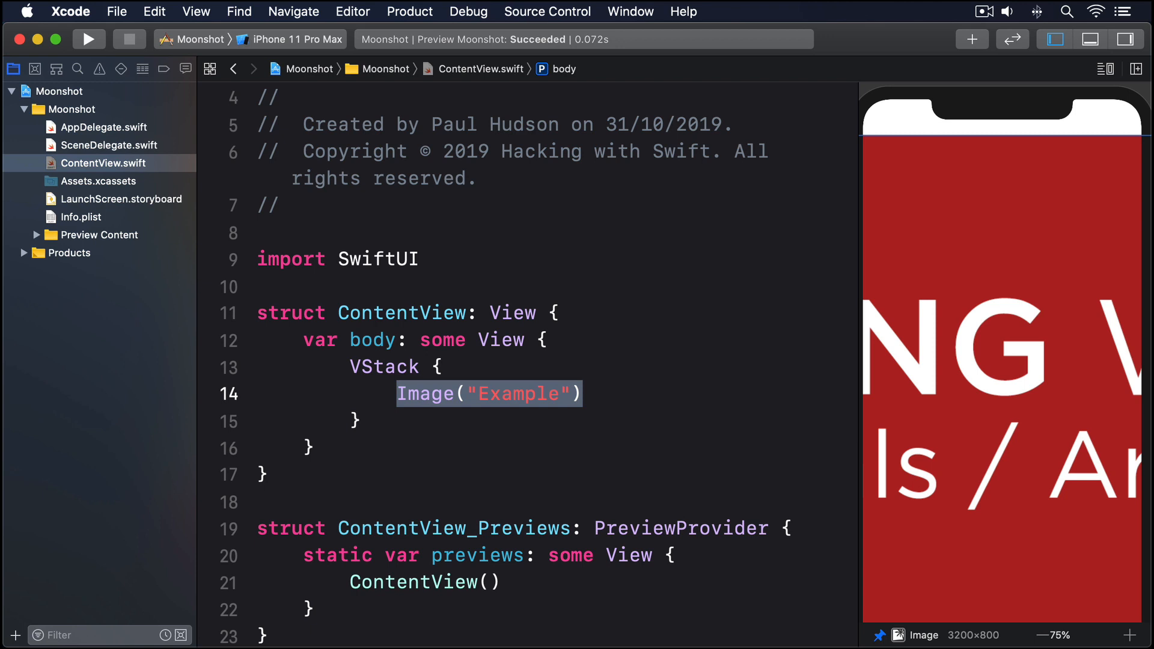
{"action": "type", "text": ".frame("}
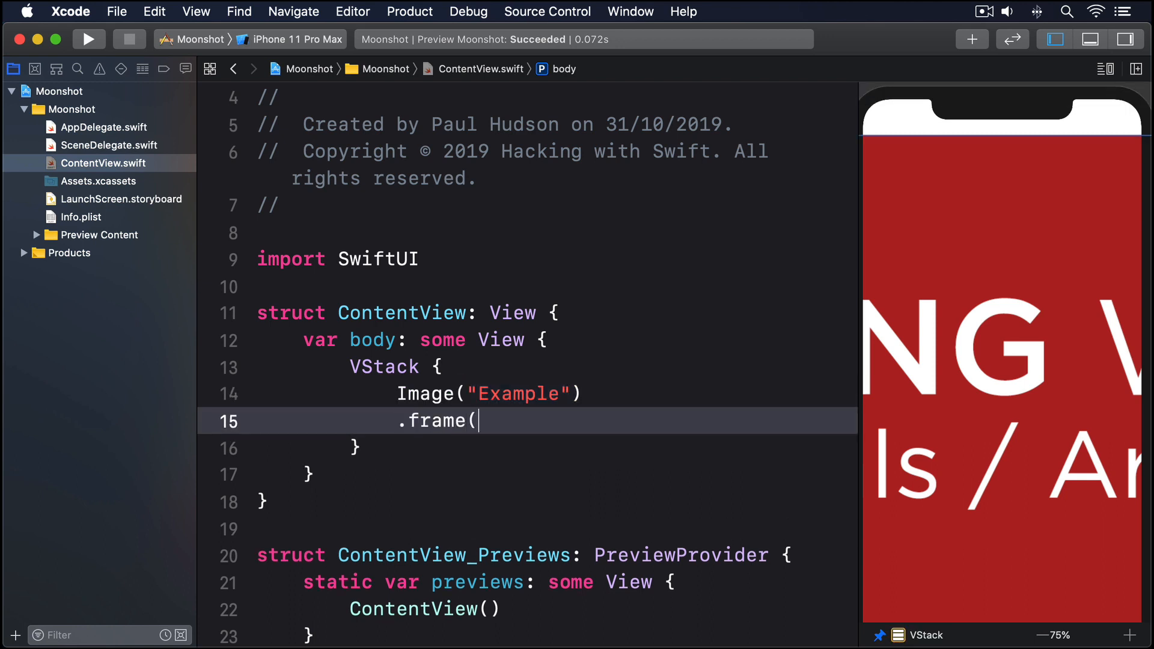
Step: Complete the modifier as .frame(width: 300, height: 300) on the Example image
{"action": "type", "text": "width: 300, heigh"}
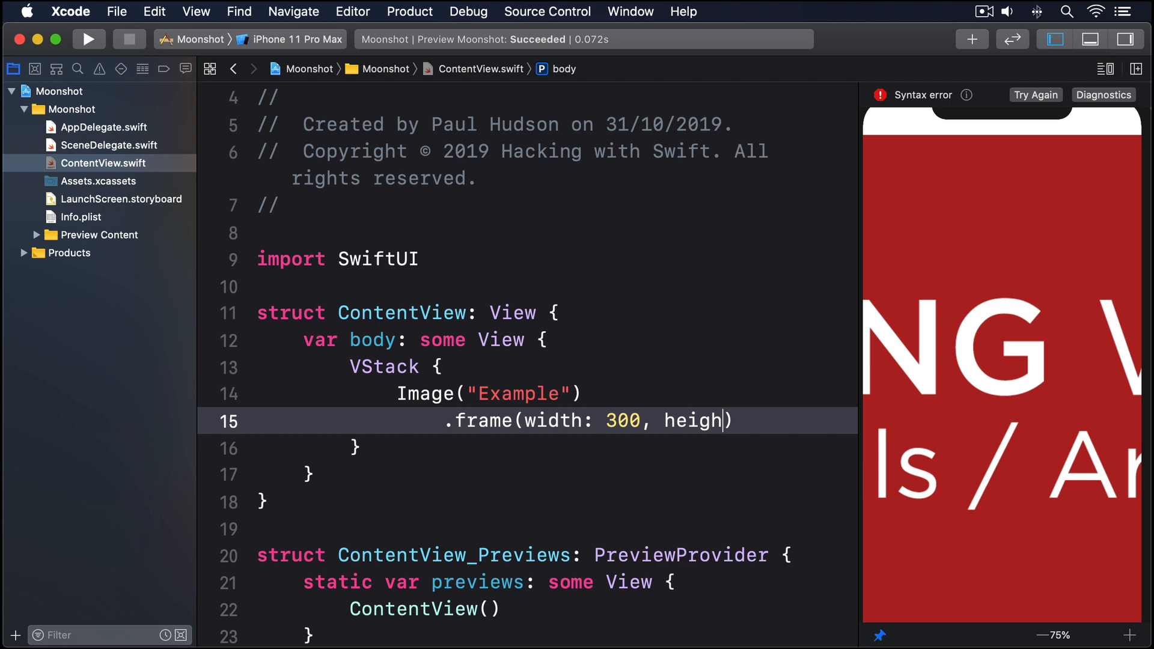
{"action": "type", "text": "t: 300)"}
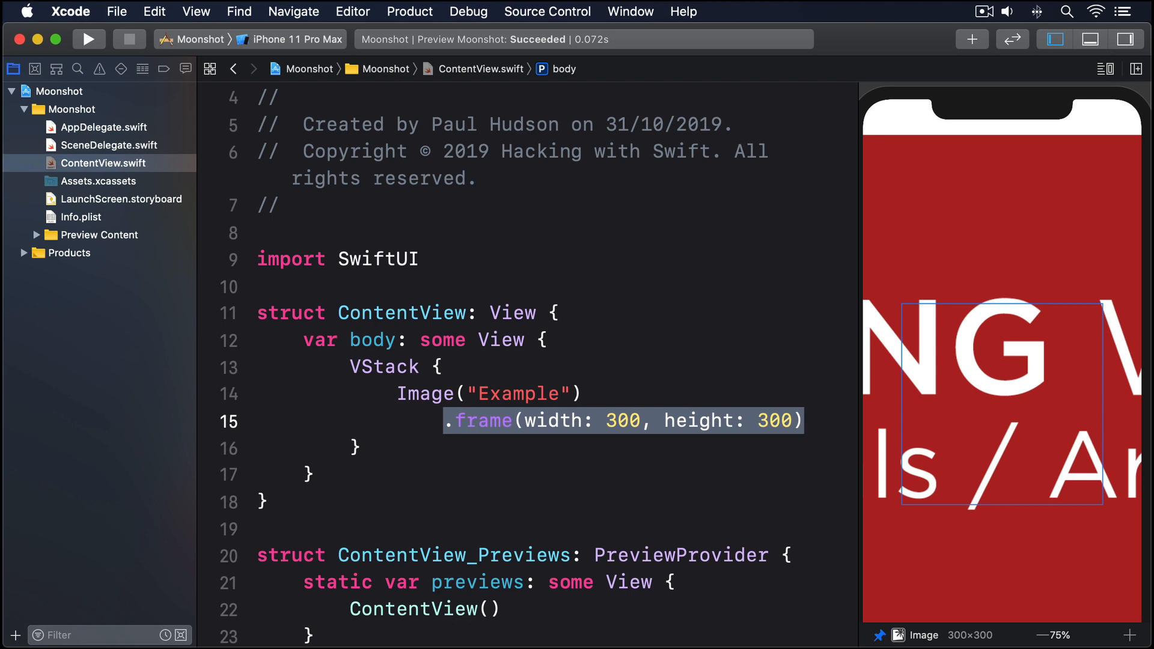
{"action": "mouse_move", "coordinate": [1055, 283]}
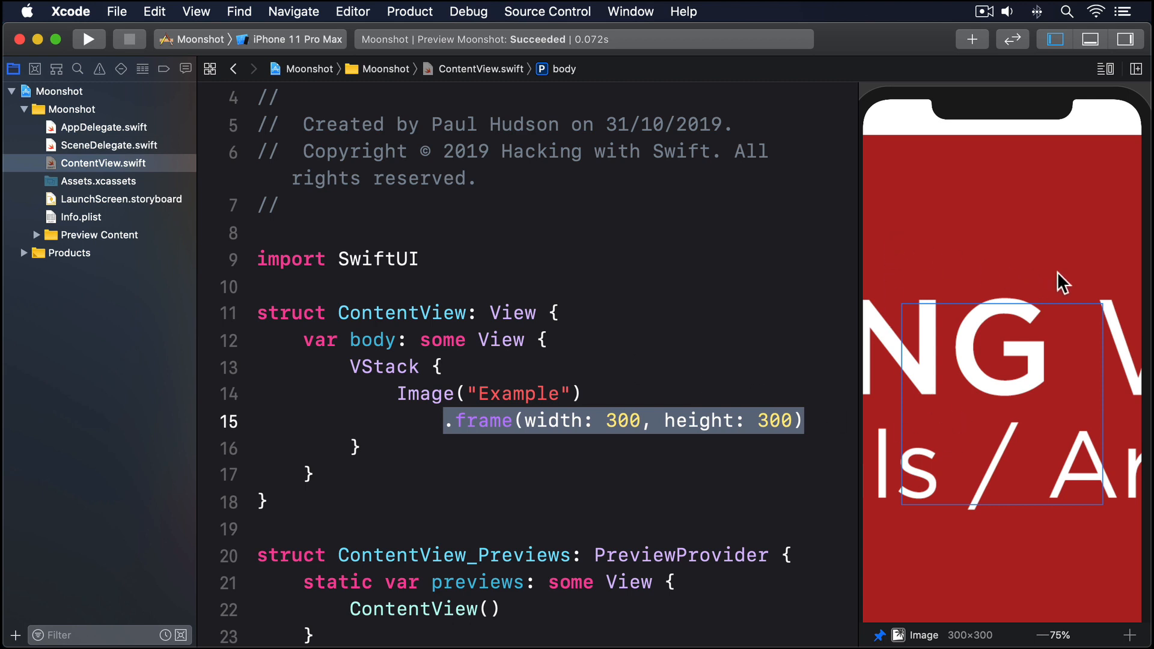
{"action": "mouse_move", "coordinate": [894, 267]}
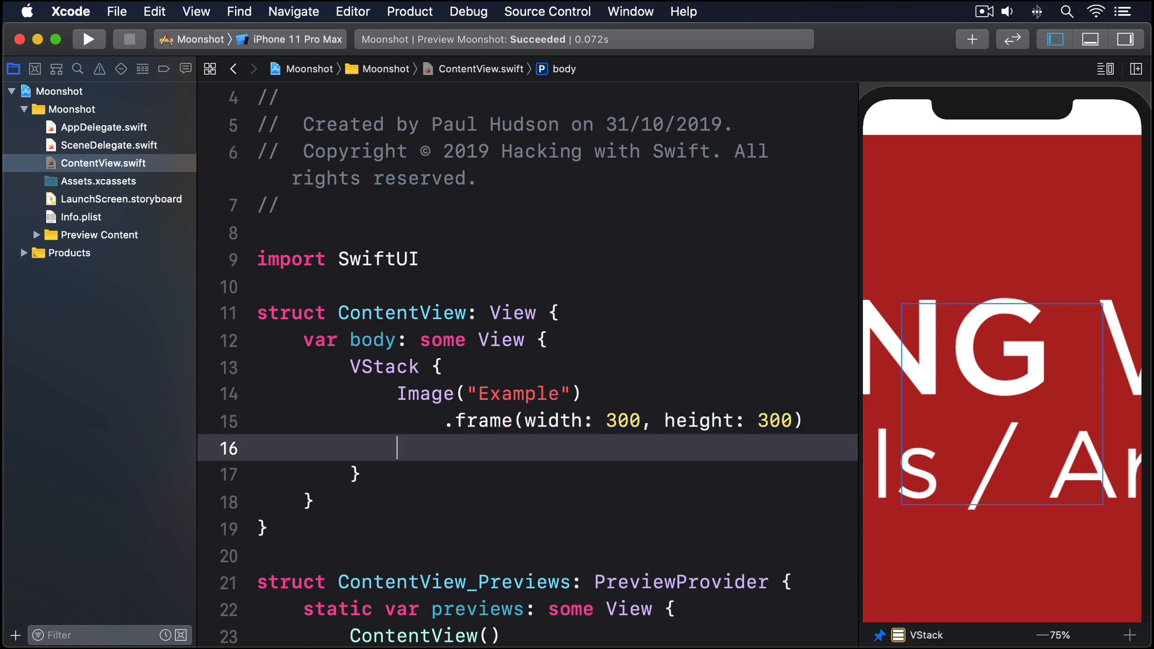
Step: Add .clipped() after the frame, then start a .resizable modifier before it
{"action": "type", "text": ".clipped()"}
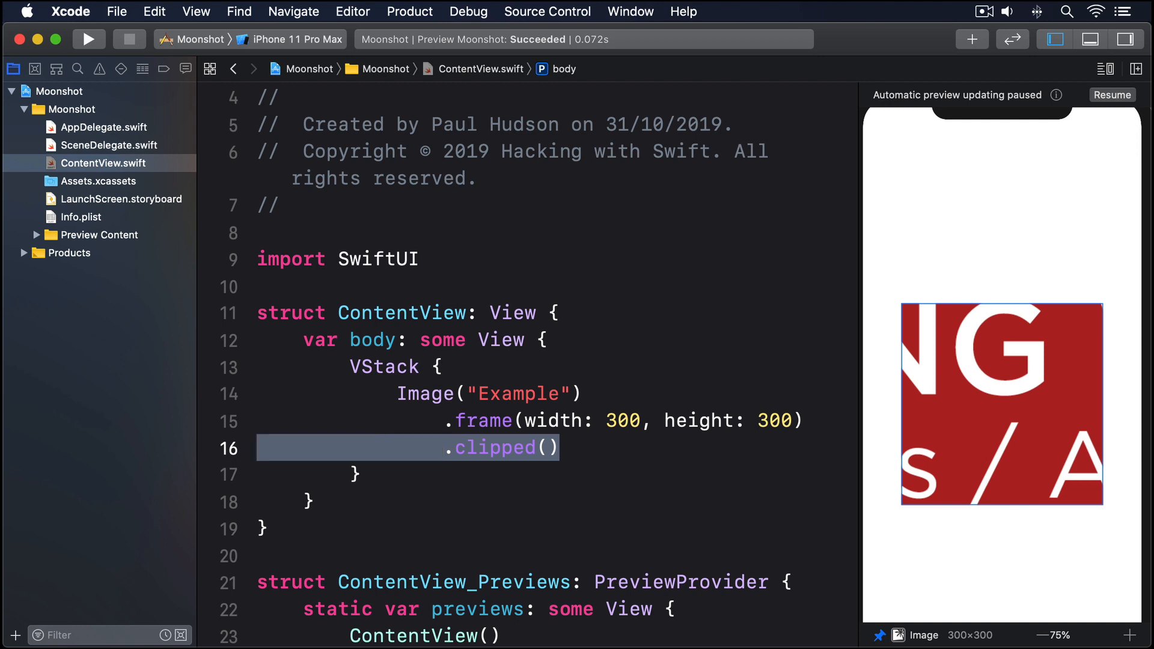
{"action": "type", "text": ".resizable("}
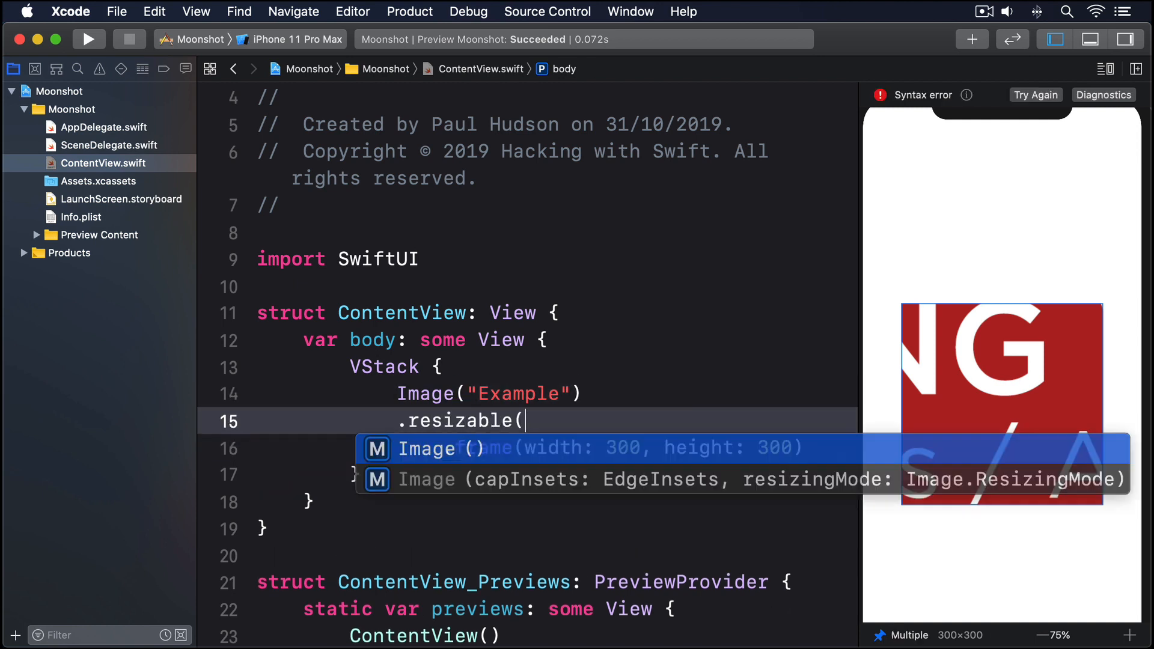
Step: Accept the .resizable() completion and begin an .aspect modifier
{"action": "key", "text": "Return"}
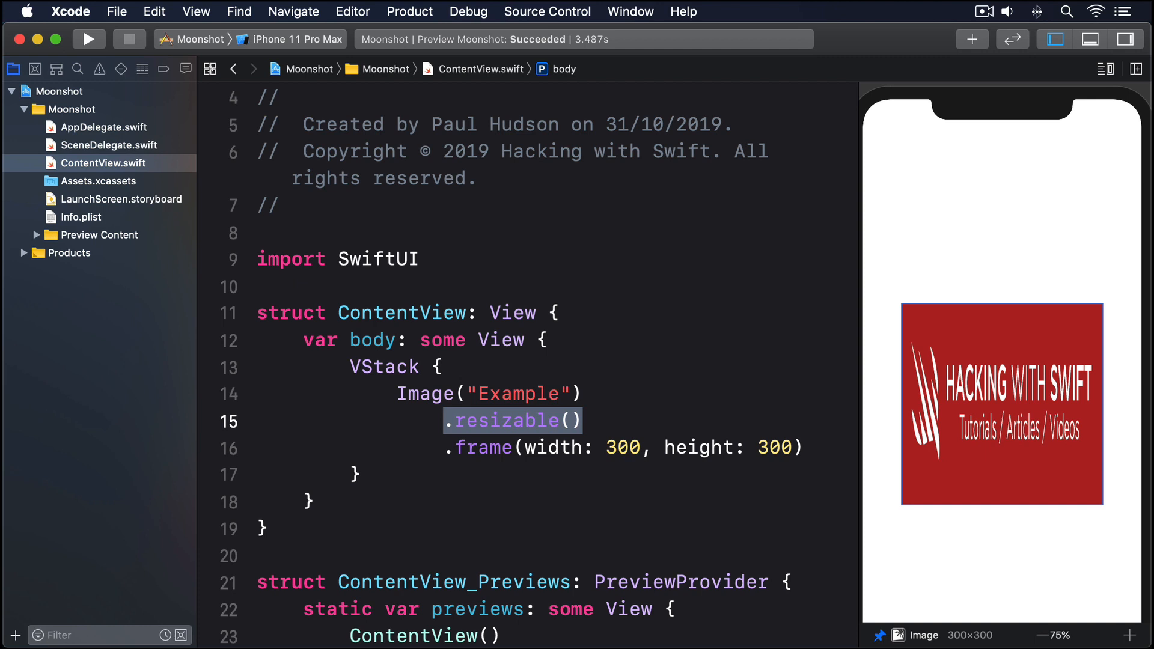
{"action": "type", "text": ".aspect"}
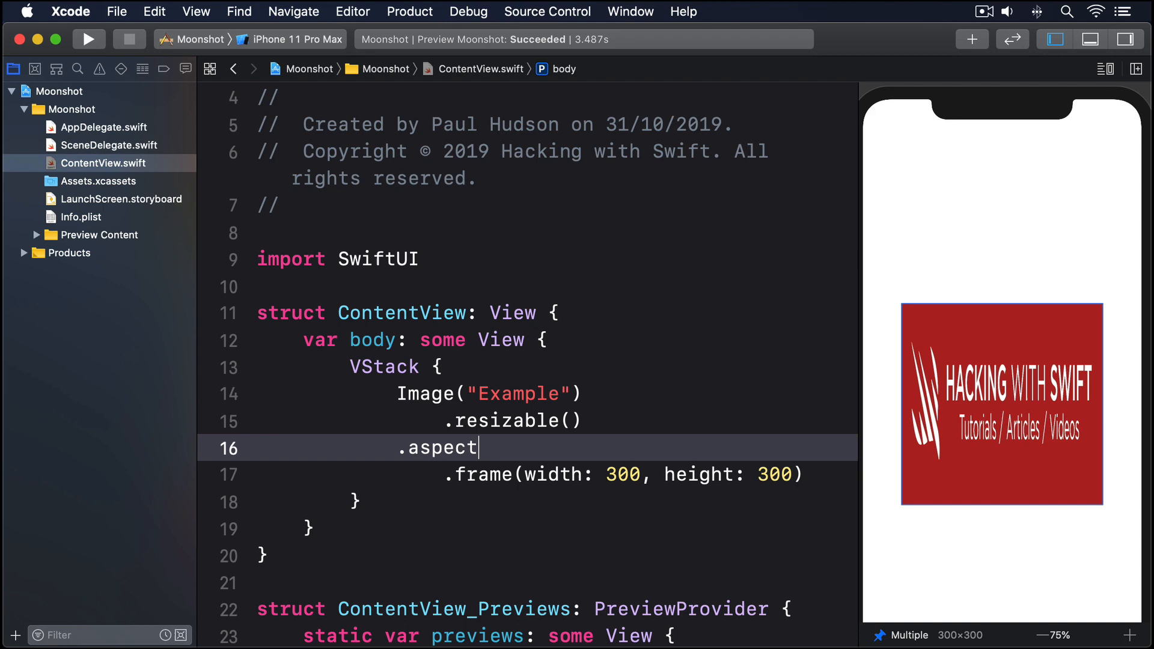
Step: Add .aspectRatio(contentMode: .fit), switch it to .fill, and start typing GeometryReader
{"action": "type", "text": "Ratio(contentMode: .f"}
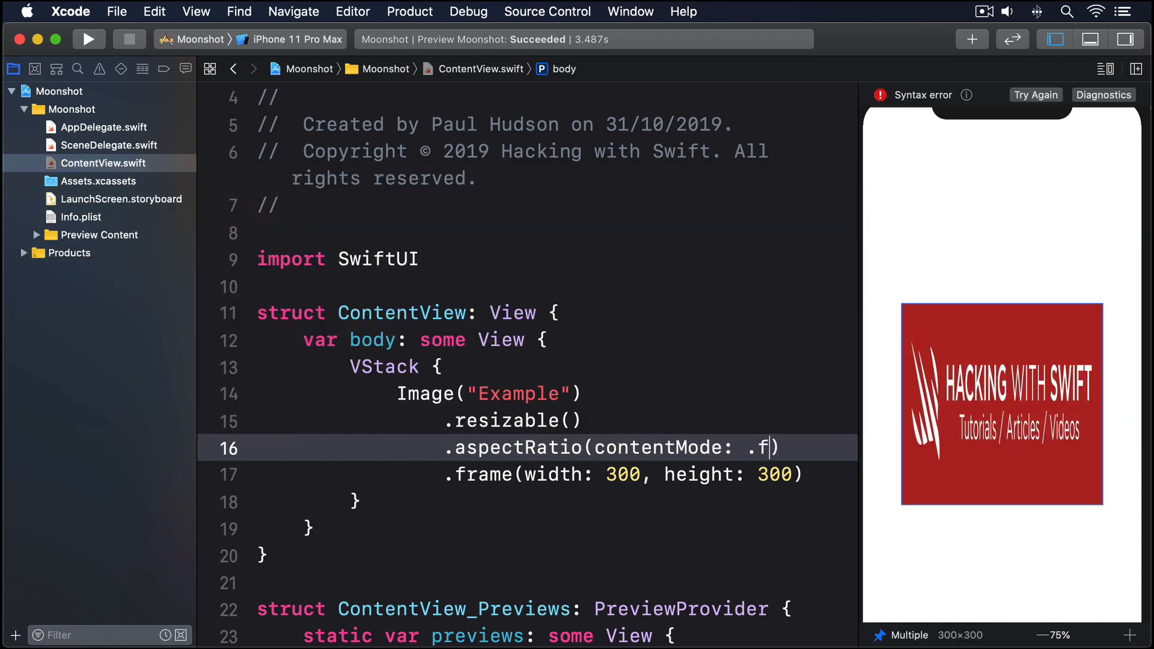
{"action": "type", "text": "it"}
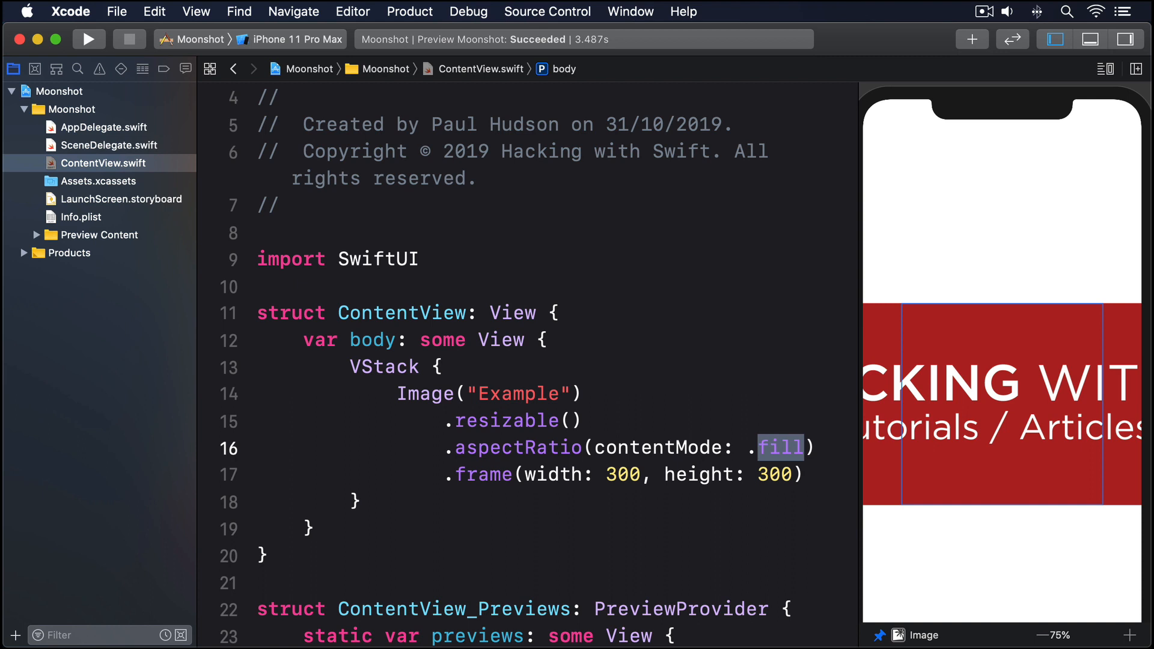
{"action": "type", "text": "Geome"}
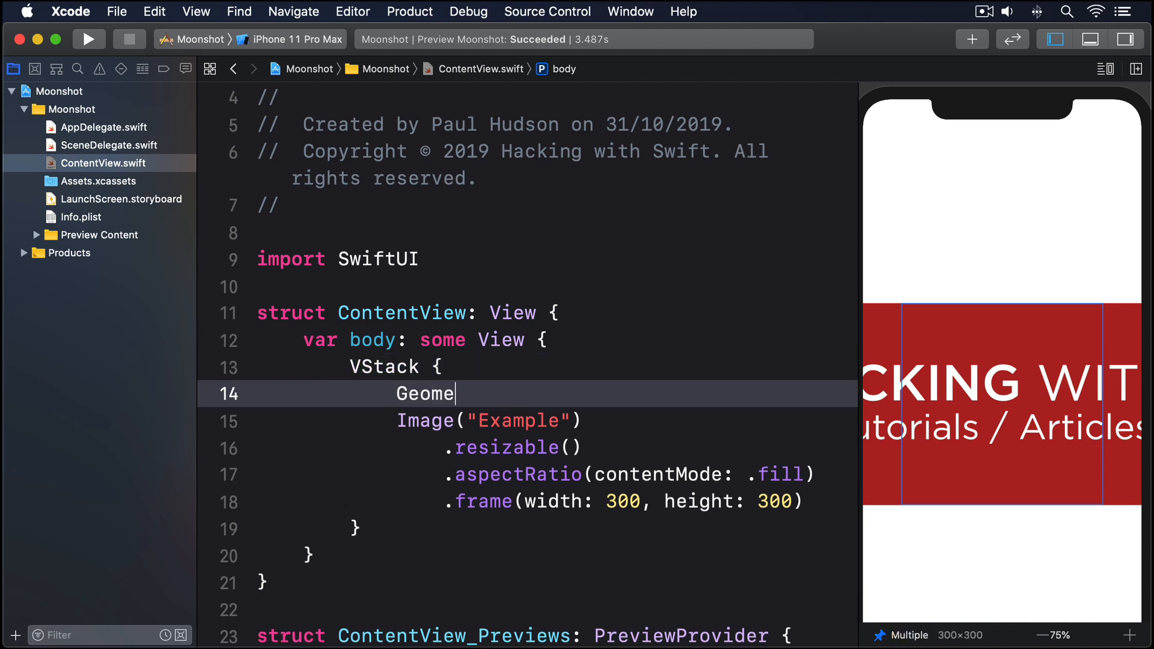
Step: Wrap the image in GeometryReader { geo in }, set width to geo.size.width and content mode .fit
{"action": "type", "text": "tryReader { geo in"}
{"action": "type", "text": "}"}
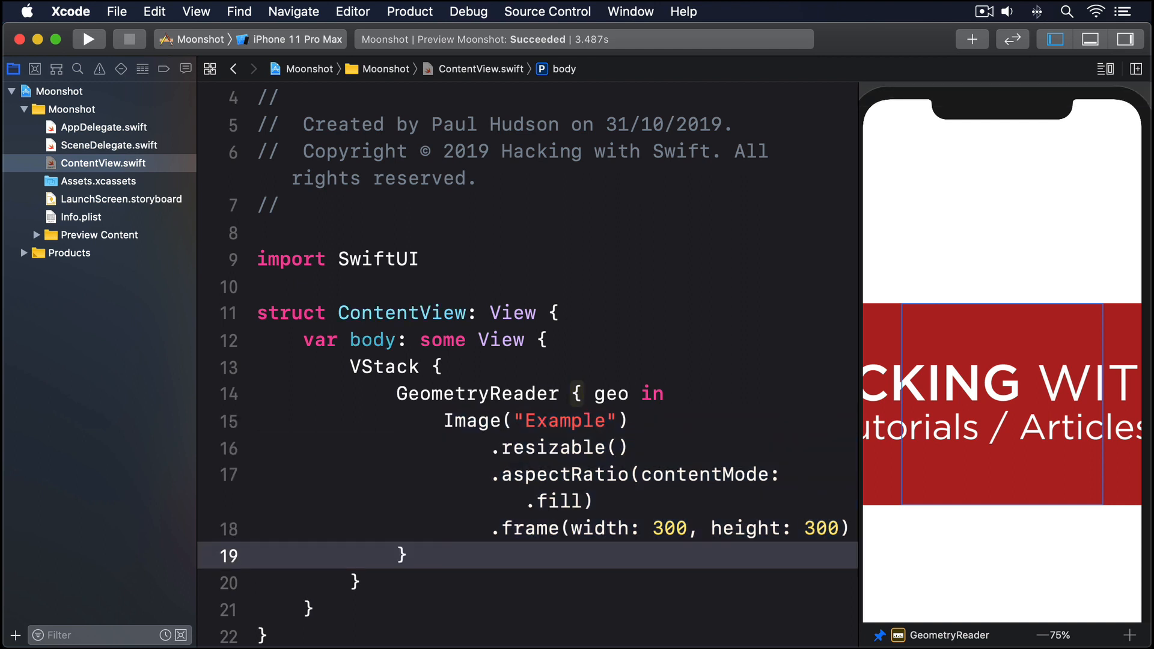
{"action": "double_click", "coordinate": [668, 529]}
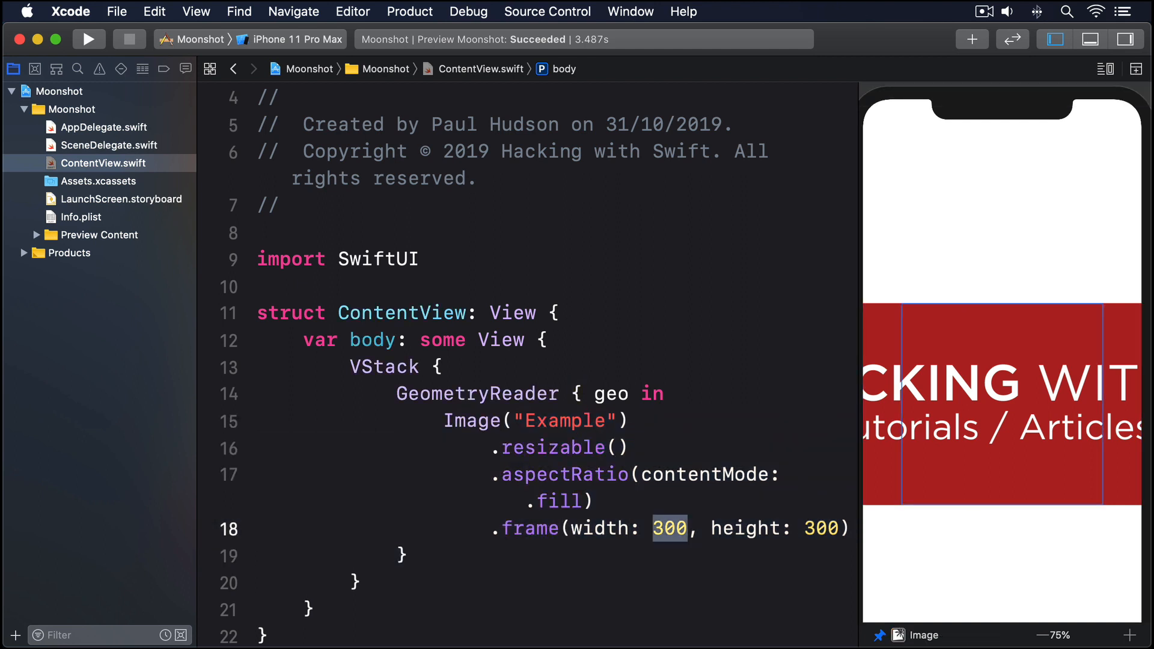
{"action": "type", "text": "geo.size."}
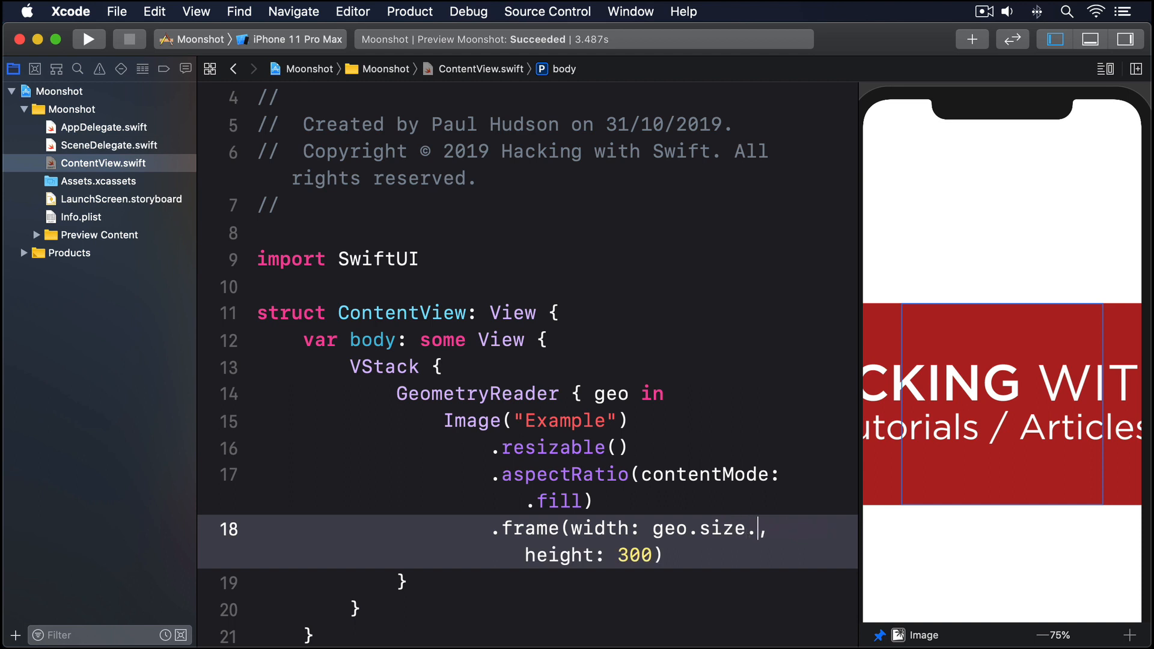
{"action": "type", "text": "width"}
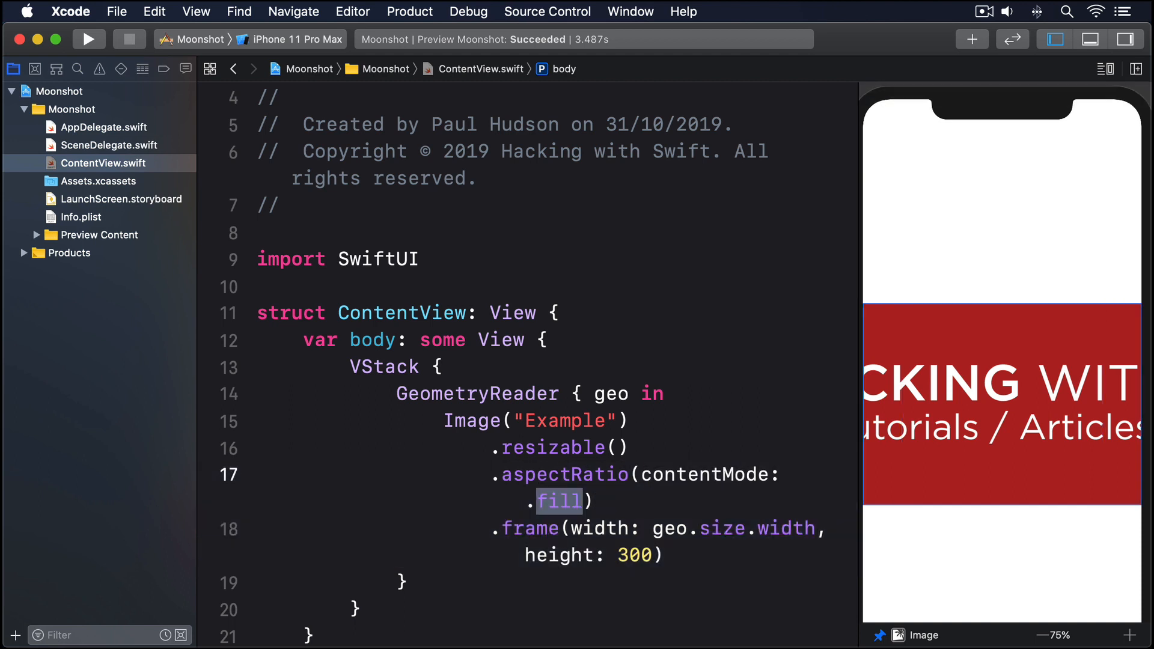
{"action": "type", "text": "fit"}
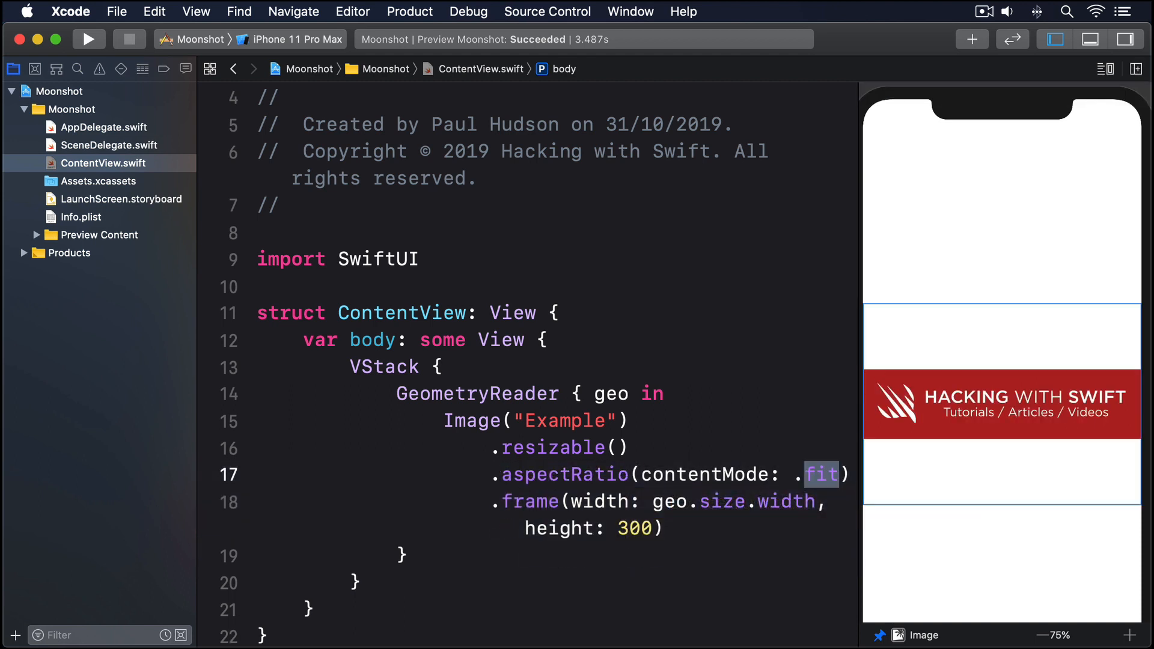